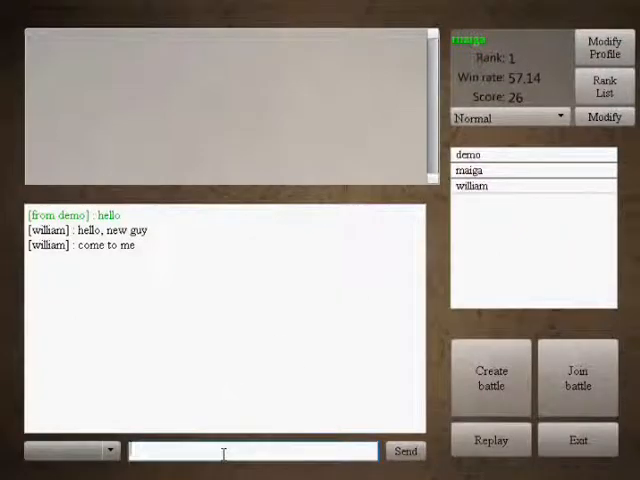
Step: Send demo the chat message 'hi demo, do you want to play a game with me?'
type("hi demo")
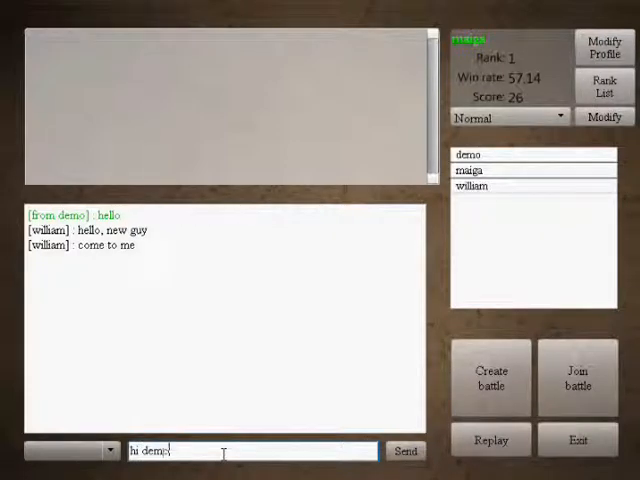
type(", do you want to play a game wi")
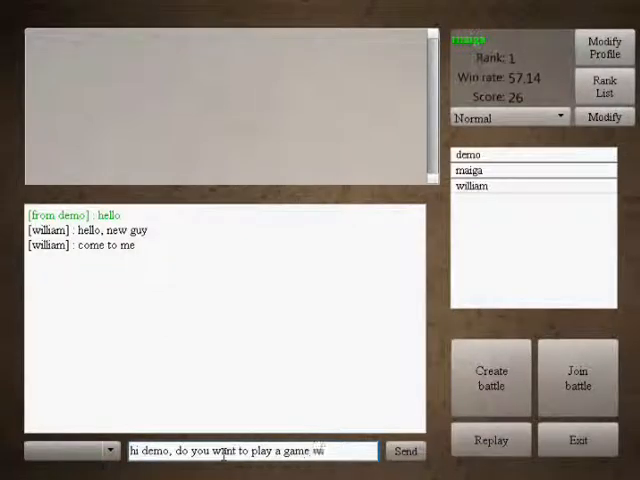
left_click(404, 450)
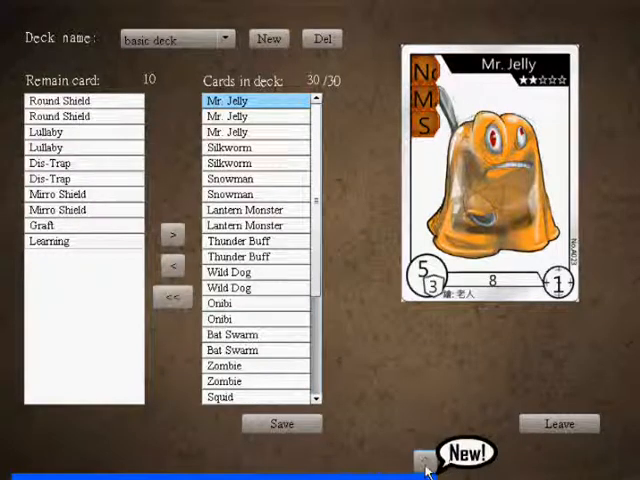
Step: Read the new chat message and send the reply 'of course, I would like to that'
left_click(462, 452)
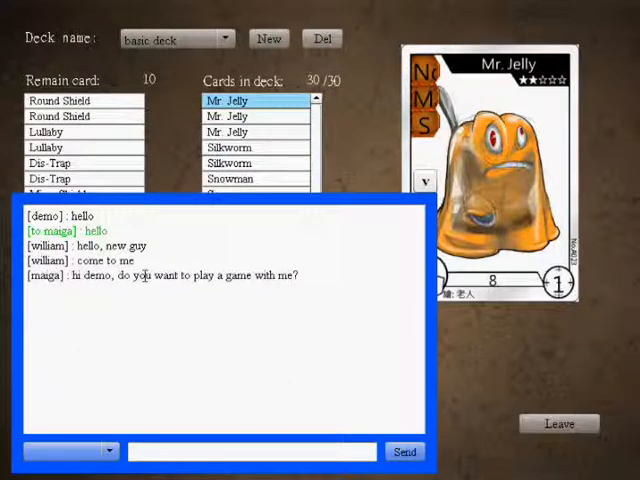
type("d")
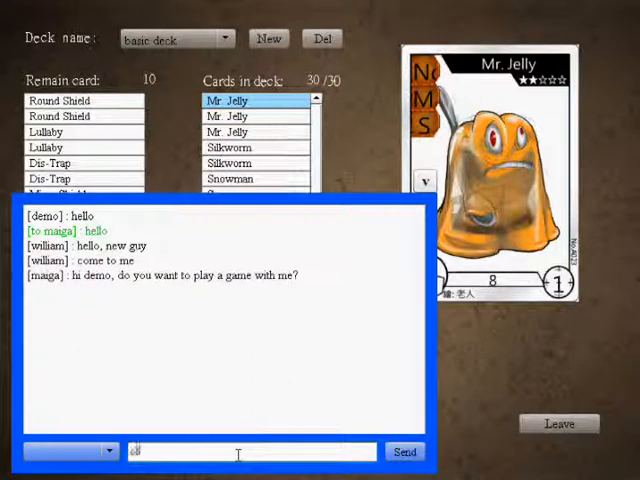
type("of course, I w")
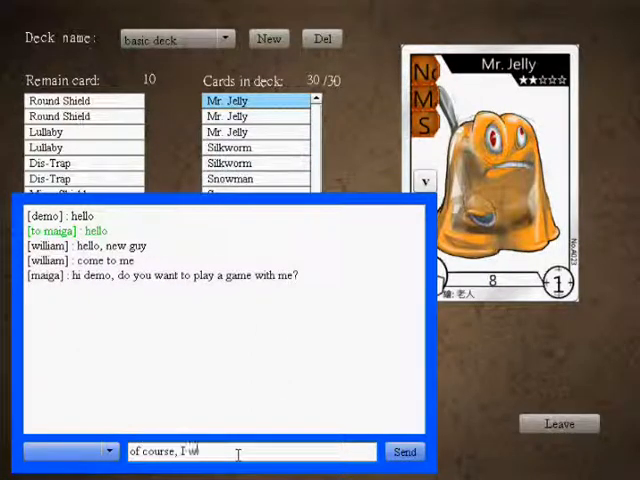
type("ould like")
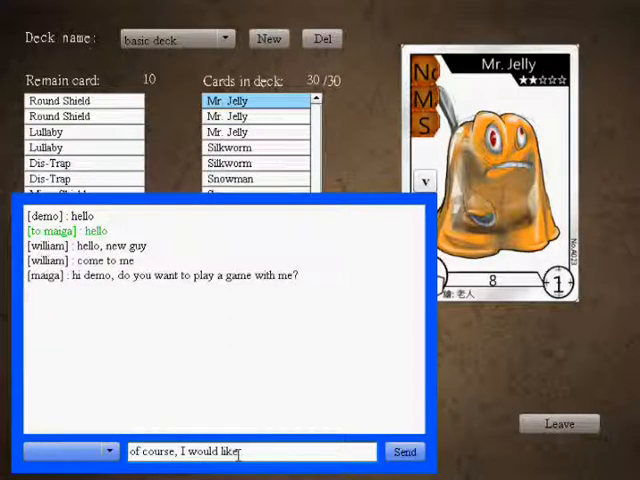
left_click(404, 452)
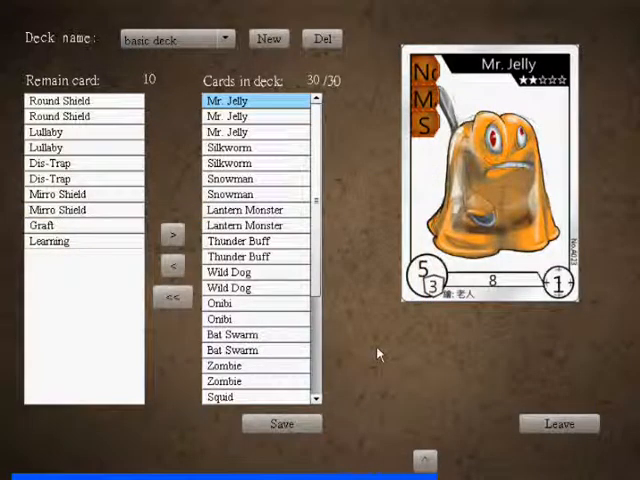
mouse_move(504, 408)
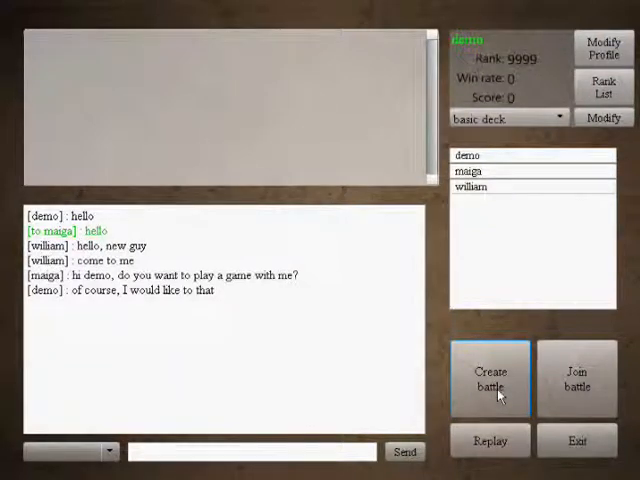
Step: Create a battle room named 'come, maiga' with no password
left_click(488, 380)
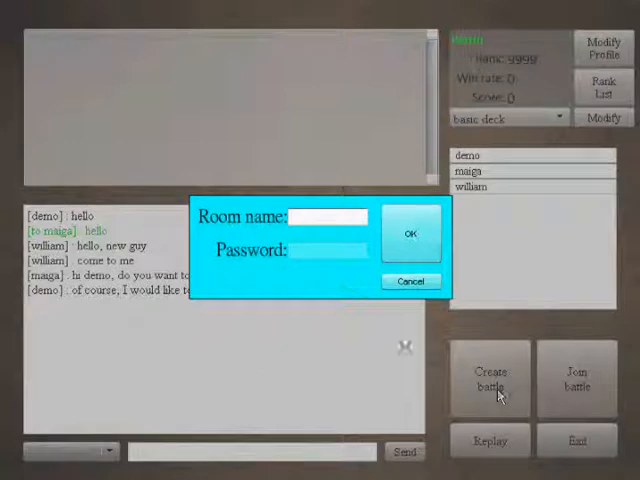
left_click(330, 216)
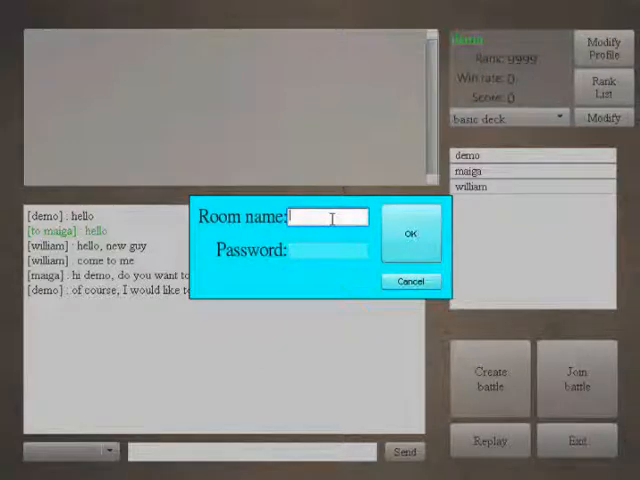
type("come, me")
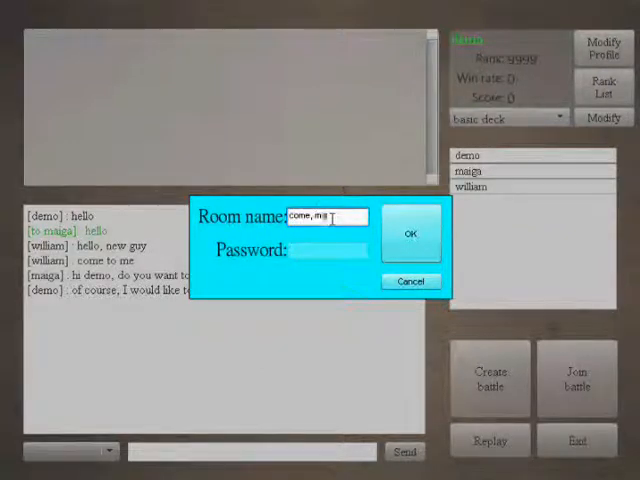
type("aiga")
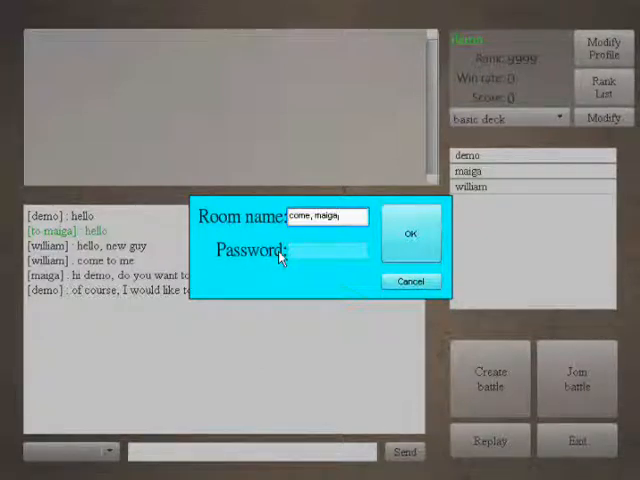
left_click(412, 232)
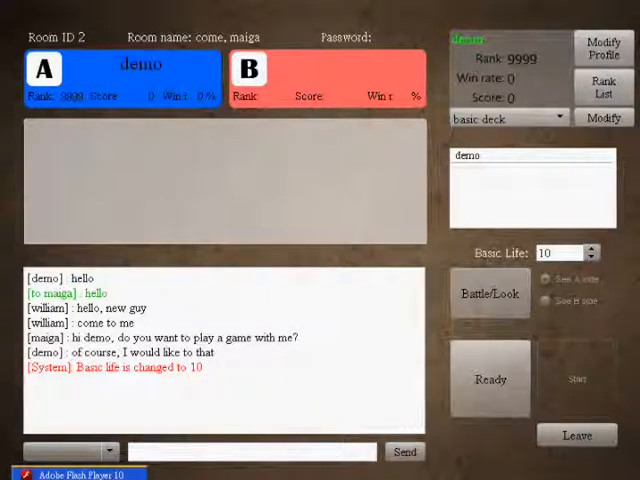
Step: Have maiga select the waiting room 2 and join it as side B opposite demo
left_click(578, 436)
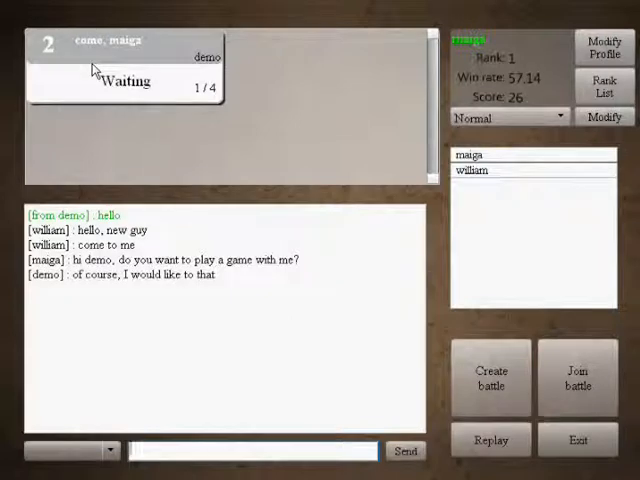
mouse_move(200, 88)
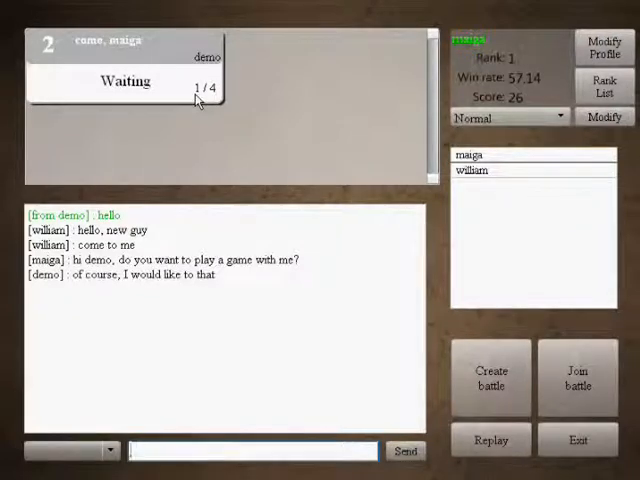
left_click(120, 70)
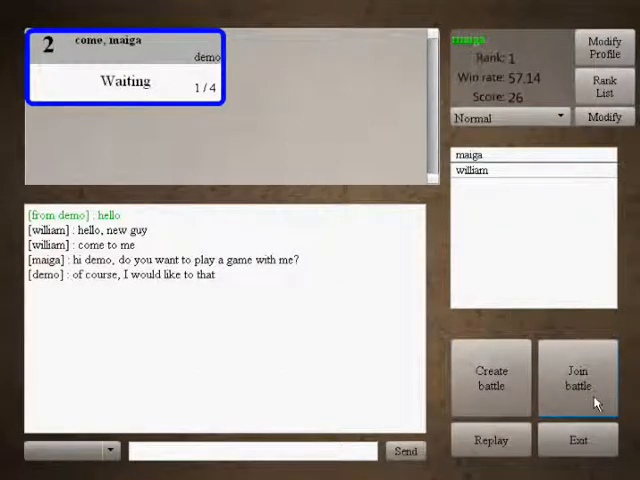
left_click(576, 376)
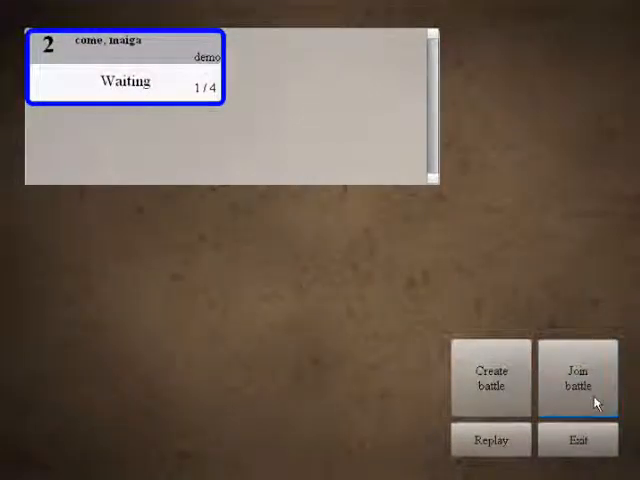
left_click(576, 378)
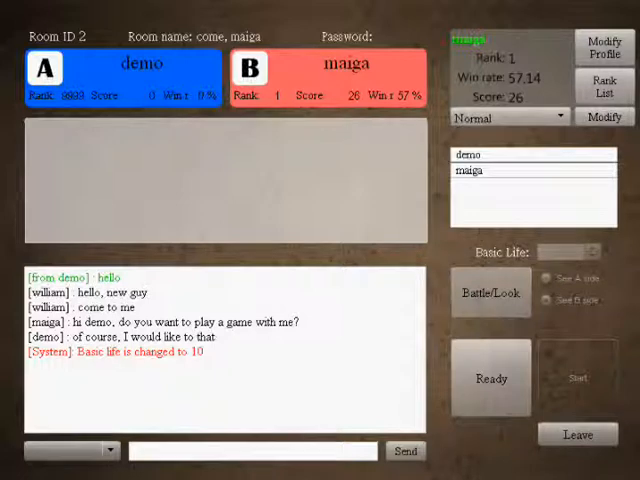
Step: Bring william from his lobby into room 2 watching from side B
left_click(576, 434)
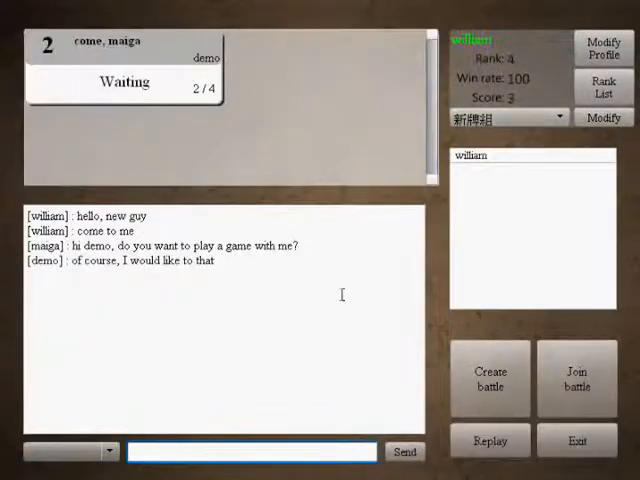
left_click(128, 76)
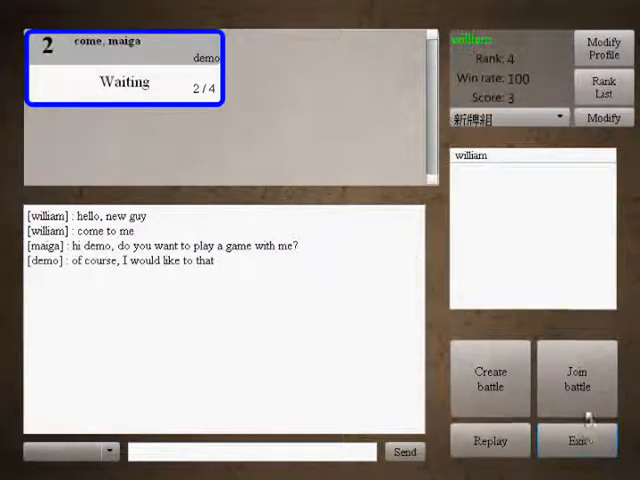
left_click(576, 378)
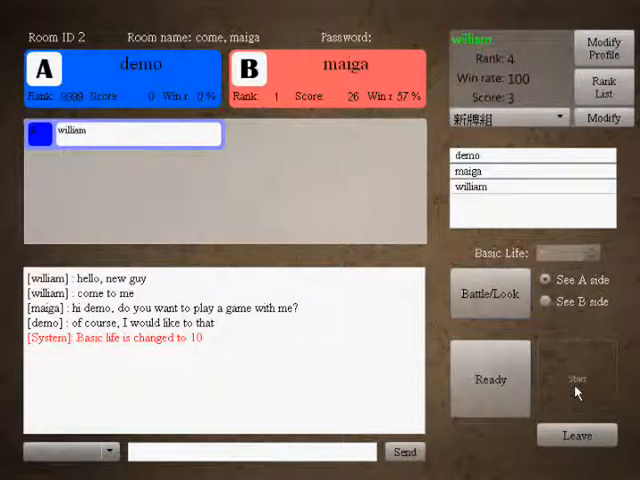
mouse_move(404, 190)
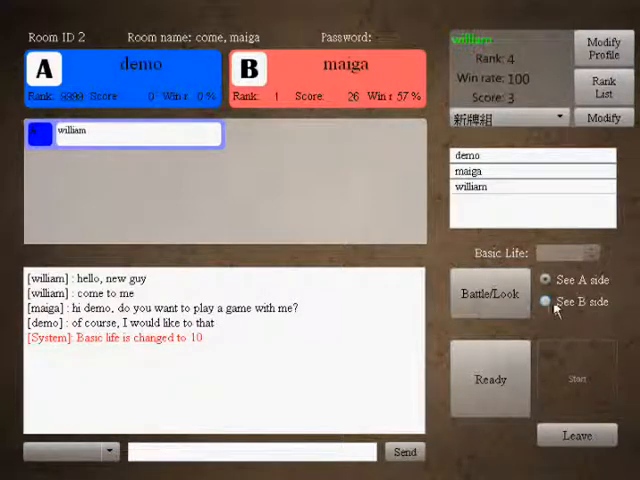
left_click(546, 302)
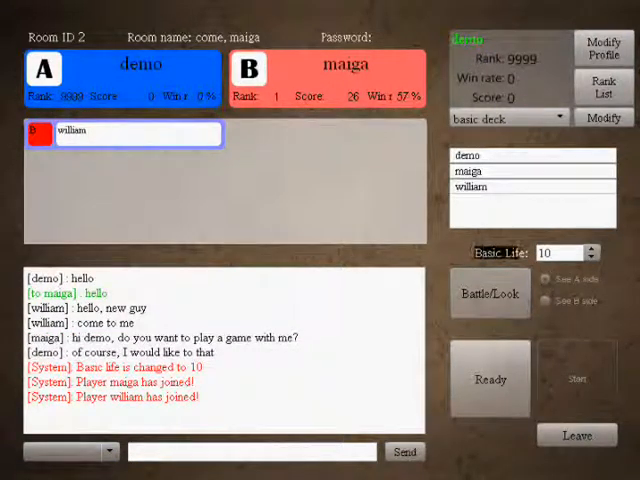
mouse_move(544, 280)
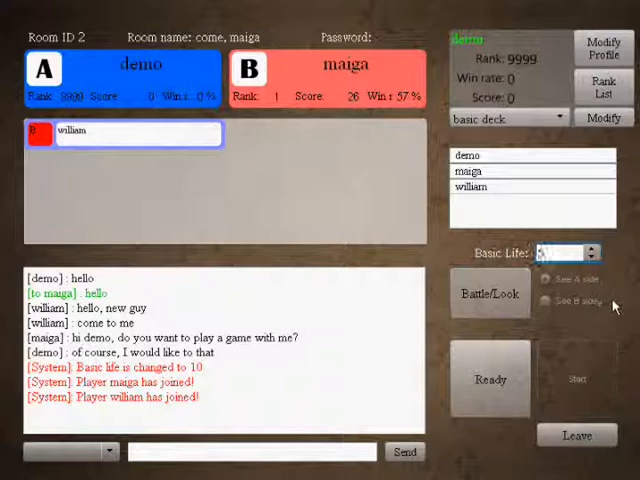
Step: Lower the room's basic life with the spinner until it reads 5
left_click(592, 246)
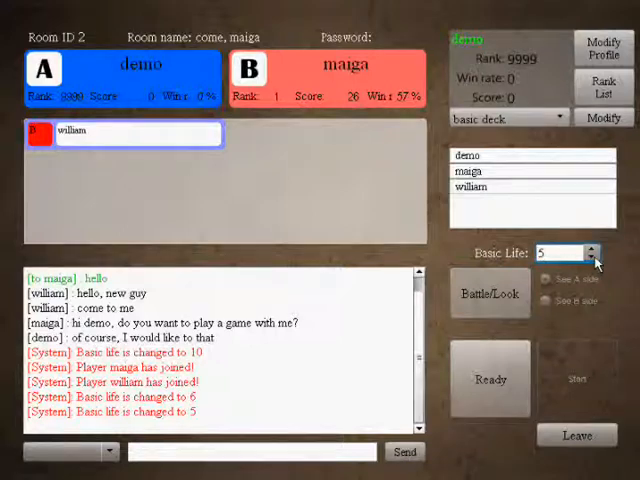
left_click(590, 244)
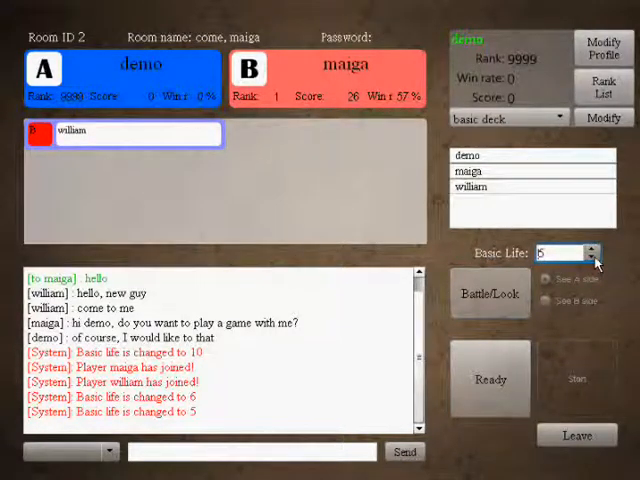
left_click(592, 244)
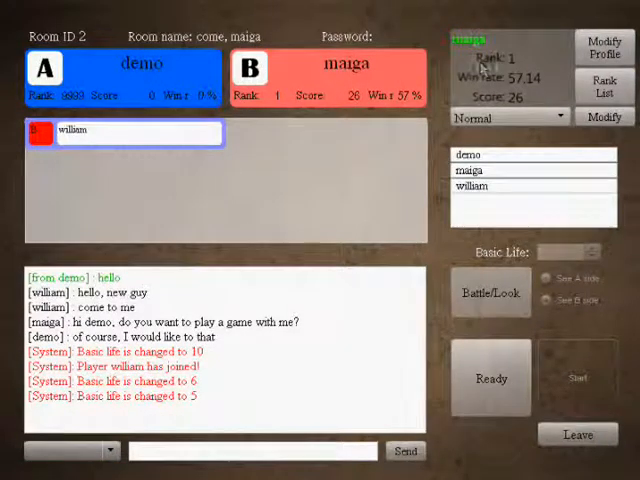
Step: Send maiga's chat reply 'Ok, sure, 5 is good to me'
left_click(240, 450)
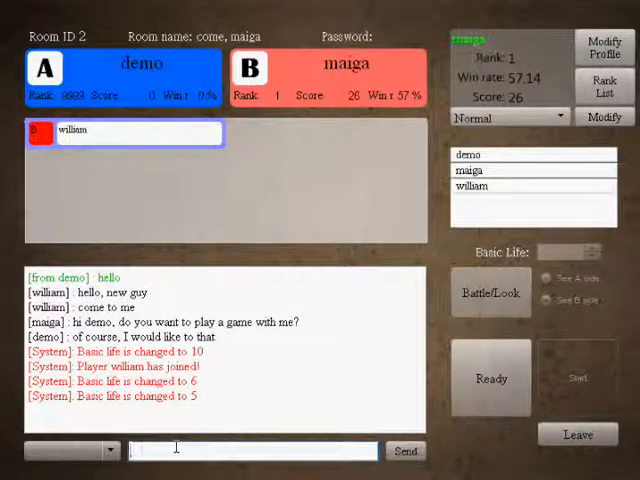
type("O")
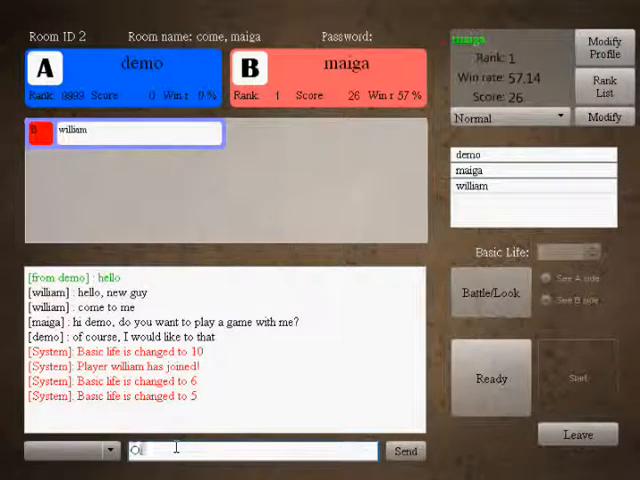
type("Ok, sure, 5 is good")
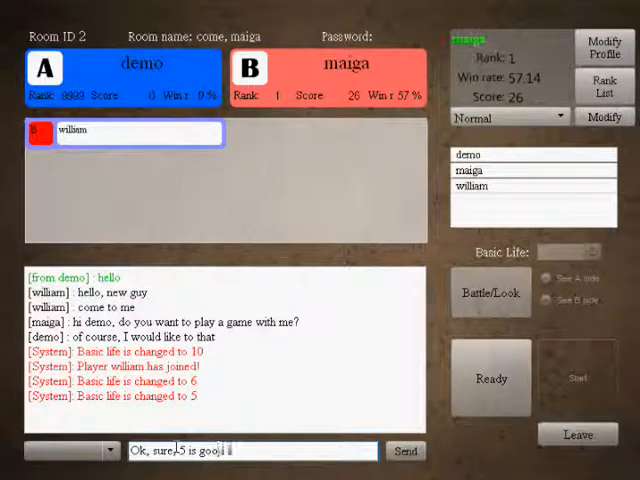
left_click(404, 450)
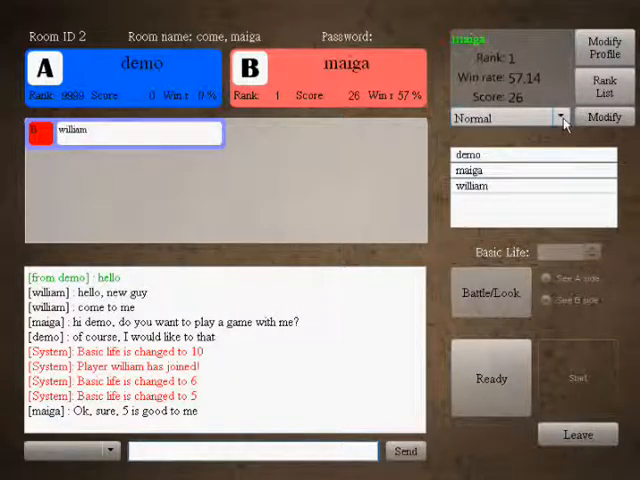
Step: Choose the Beginner deck for maiga and mark both players as ready
left_click(548, 116)
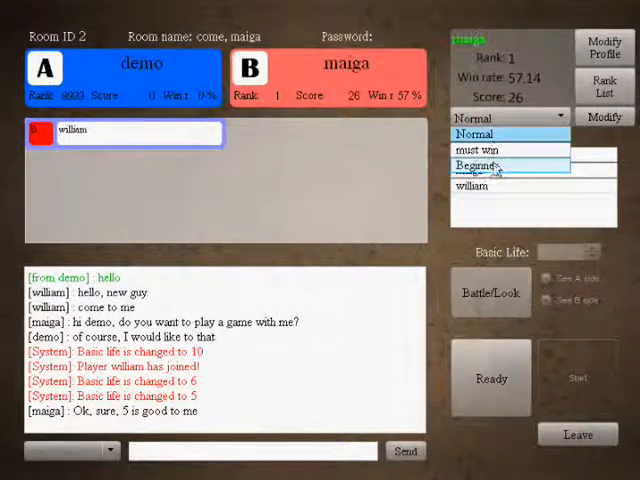
left_click(484, 164)
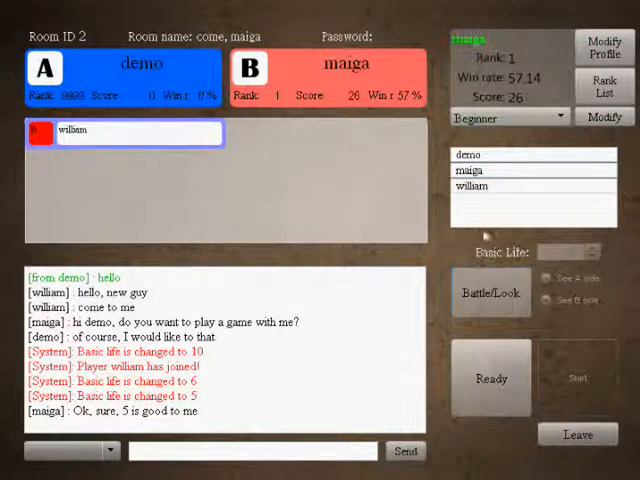
left_click(492, 380)
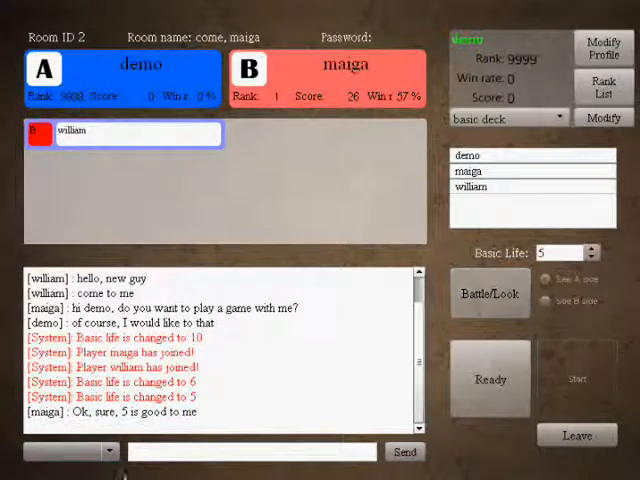
left_click(488, 380)
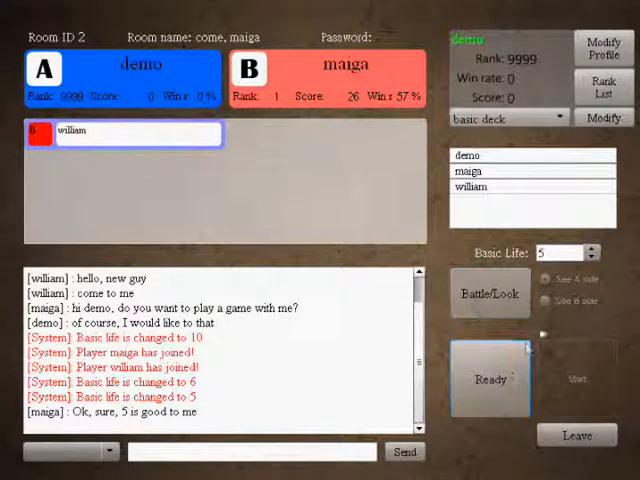
left_click(490, 380)
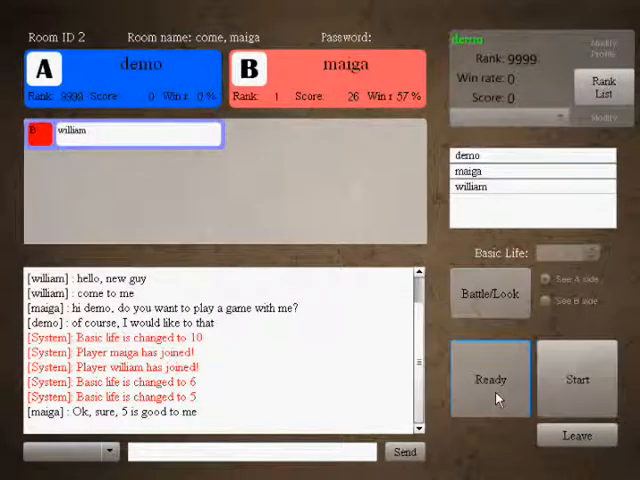